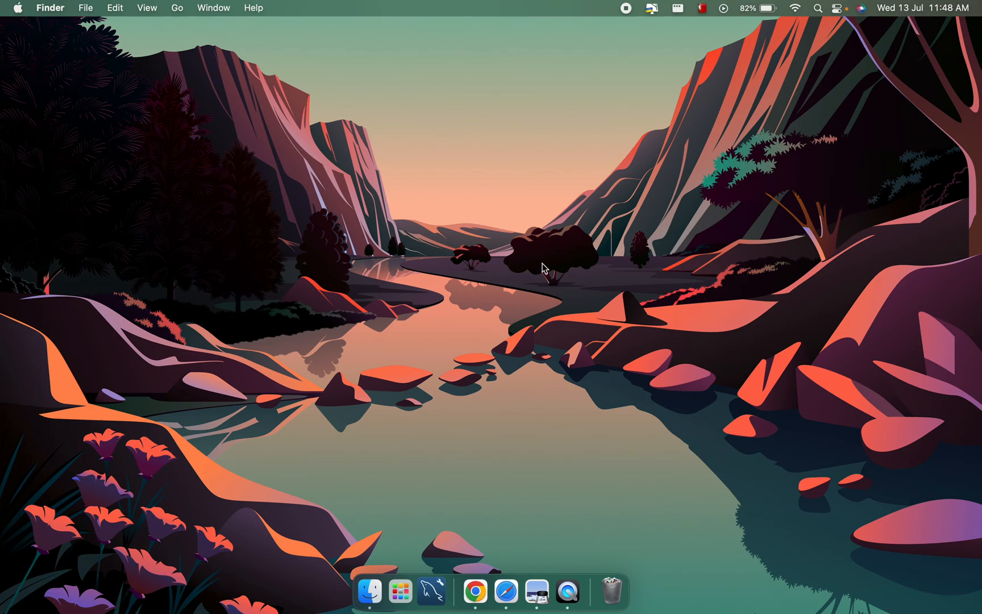
mouse_move(524, 251)
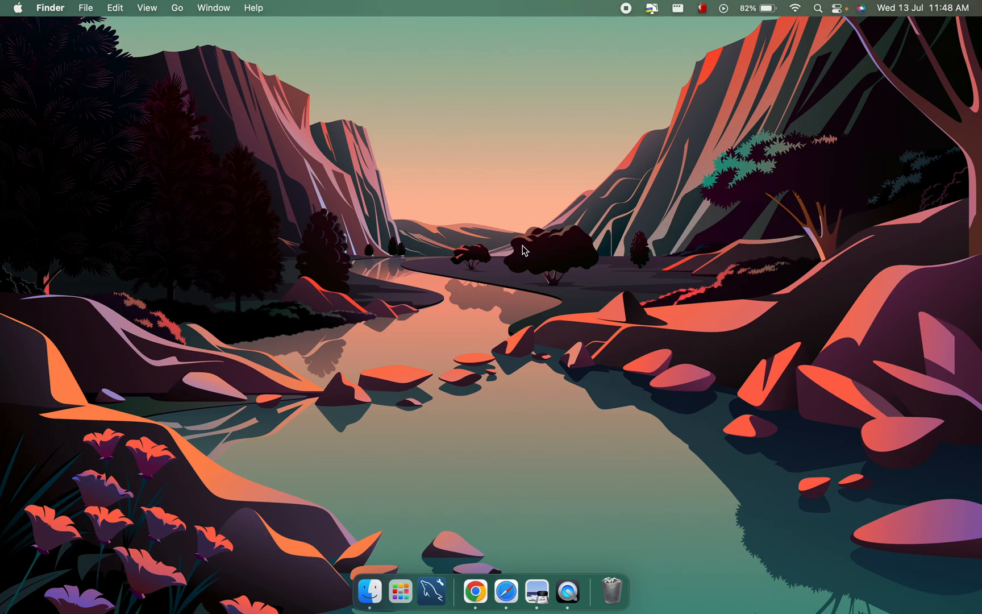
mouse_move(527, 253)
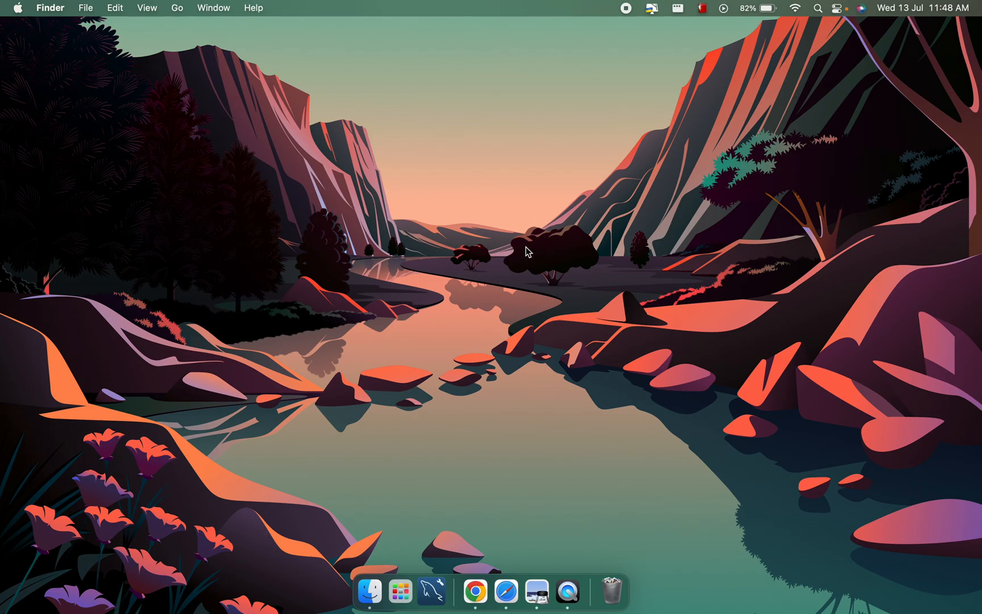
mouse_move(553, 219)
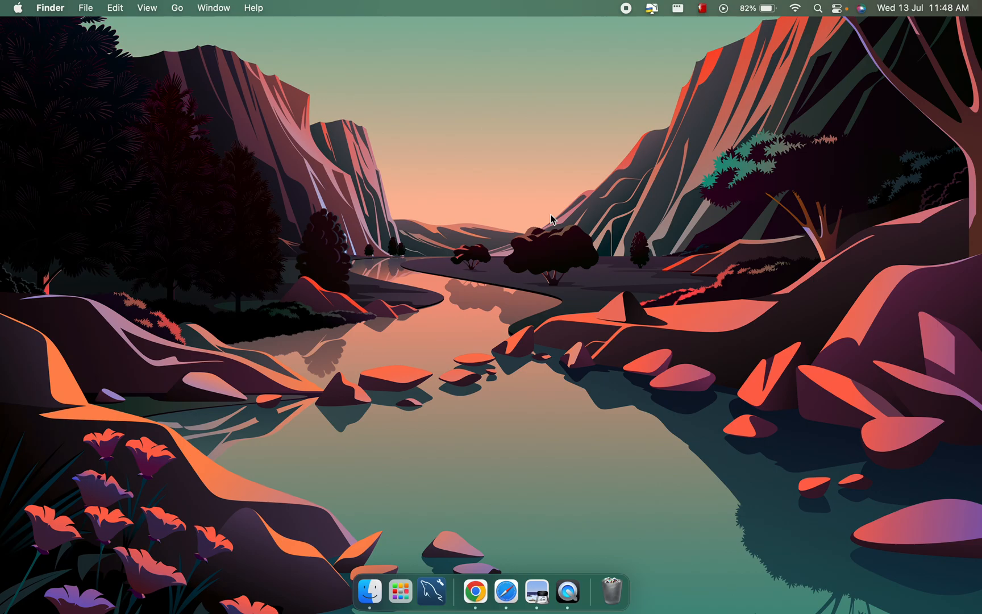
- Search Spotlight for System Preferences, launch it, and open the Battery pane
type("s")
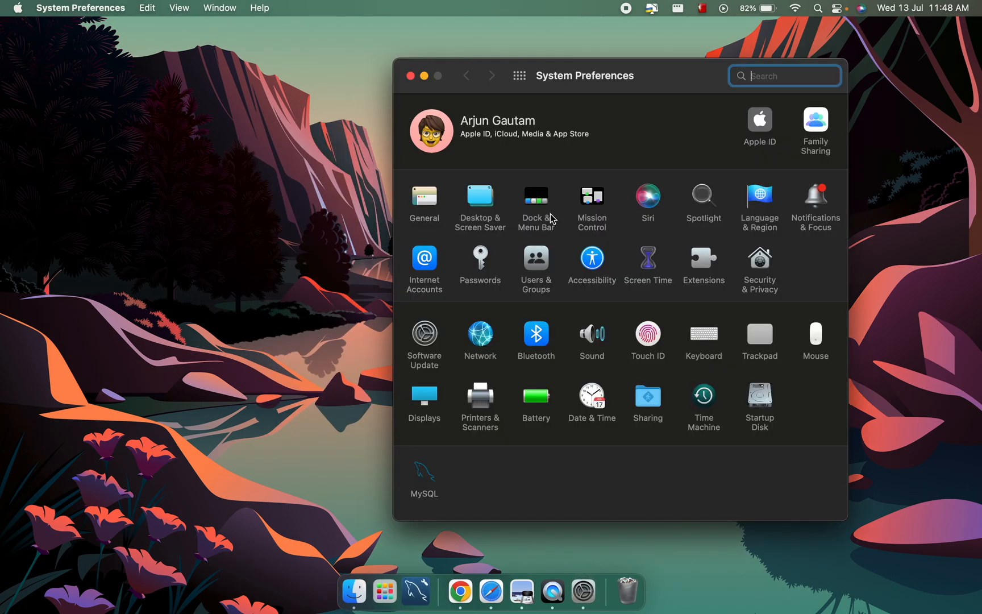
mouse_move(540, 400)
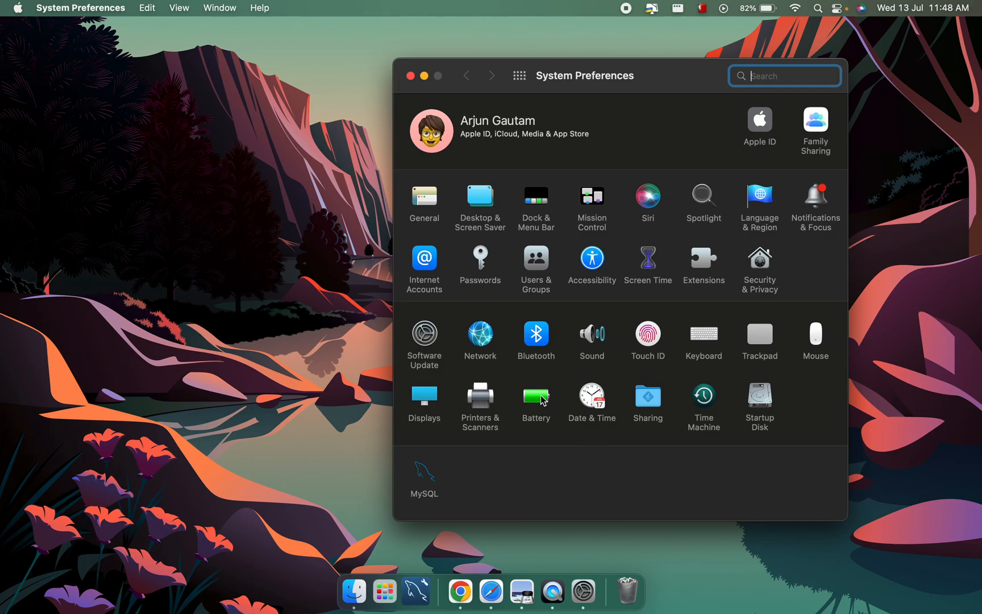
left_click(535, 398)
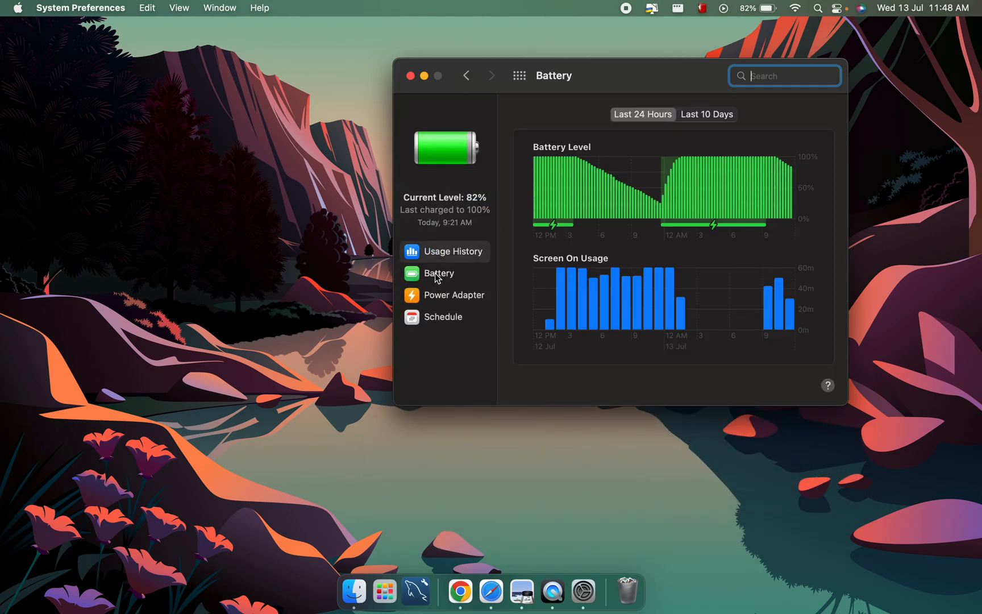
- Select Battery in the sidebar to show display-off timing and battery options
left_click(440, 273)
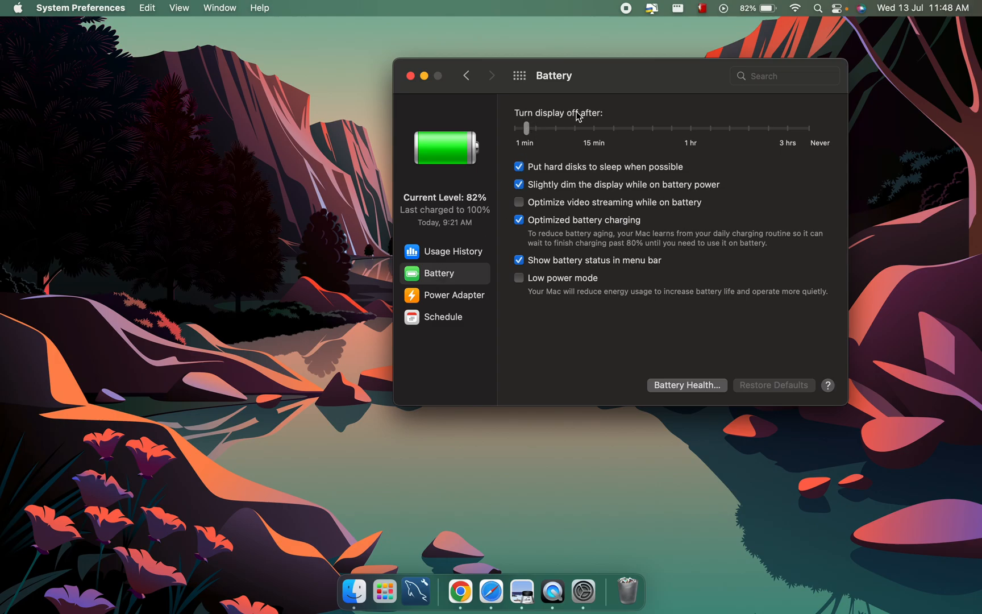
mouse_move(528, 140)
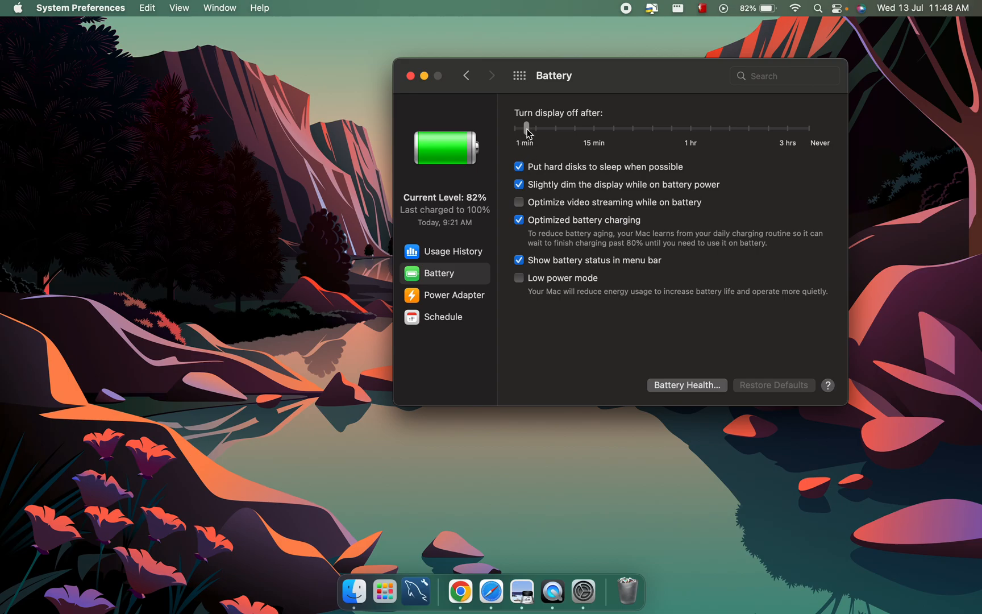
- Set 'Turn display off after' to 20 minutes and accept the energy warning
left_click_drag(525, 128, 809, 128)
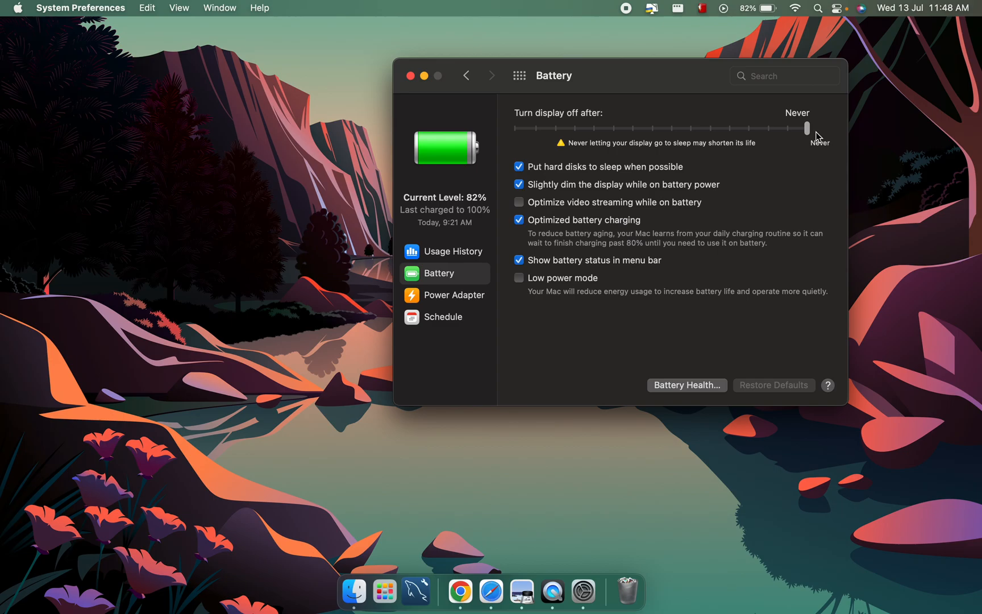
left_click_drag(809, 128, 594, 128)
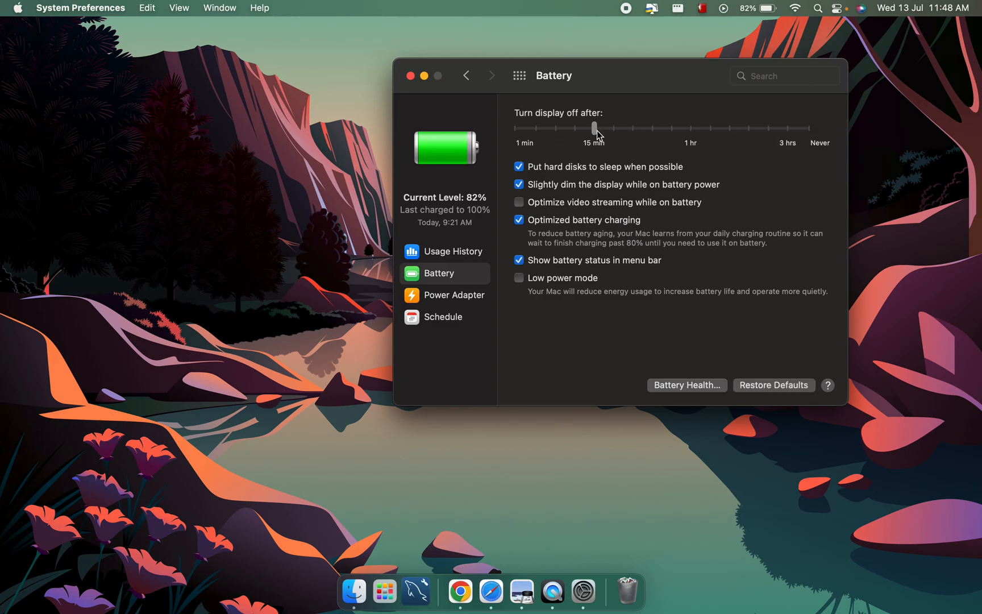
left_click_drag(593, 128, 614, 128)
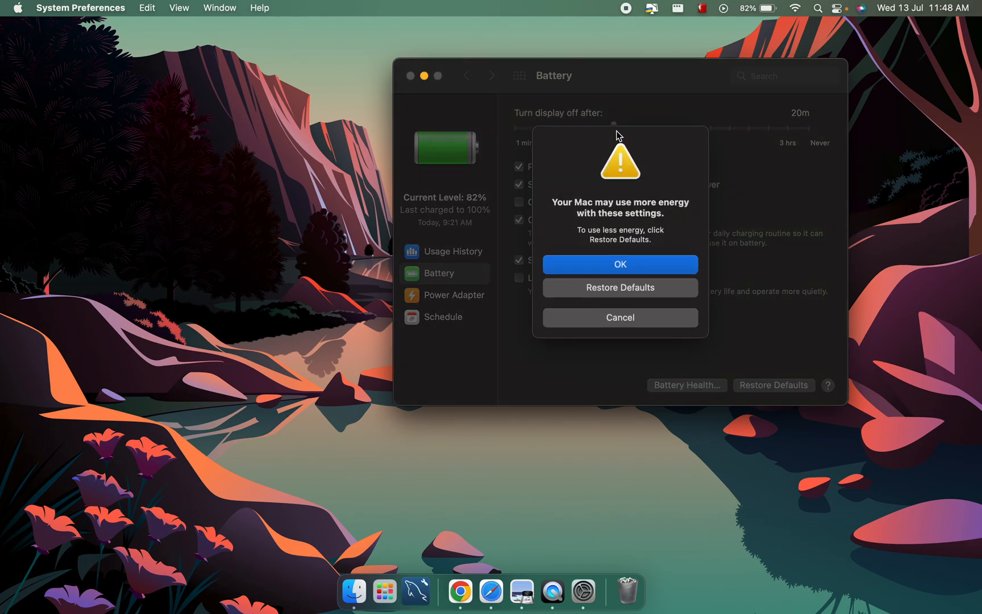
left_click(619, 263)
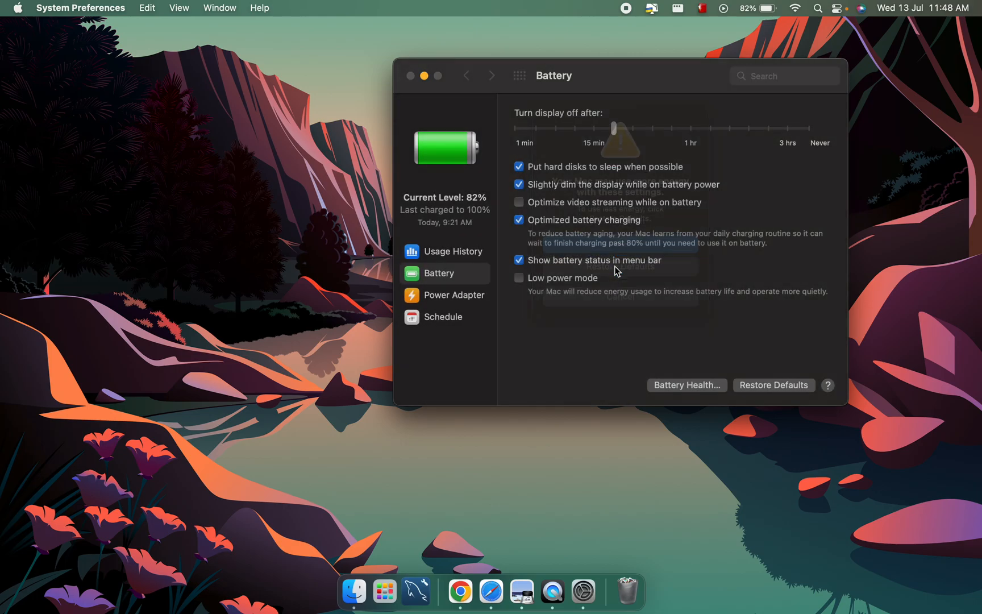